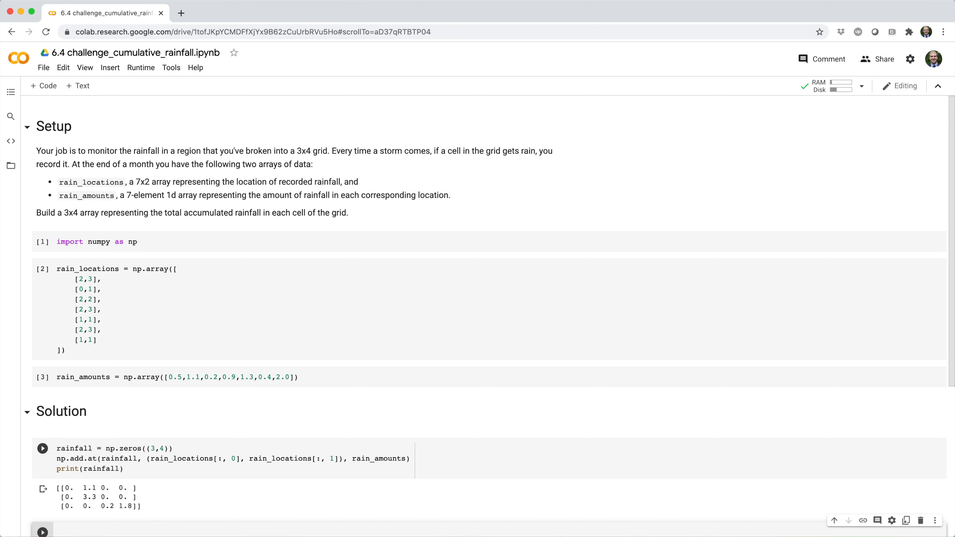
# Write a cell creating rainfall = np.zeros((3,4)) and printing it.
pyautogui.scroll(-3)
pyautogui.write('rainfall = np.zeros((3,4))')
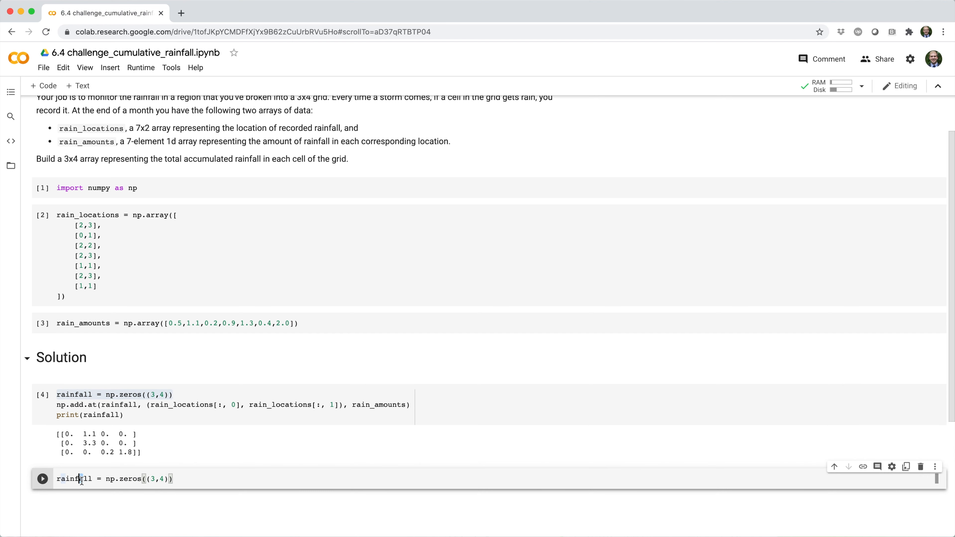
pyautogui.doubleClick(74, 479)
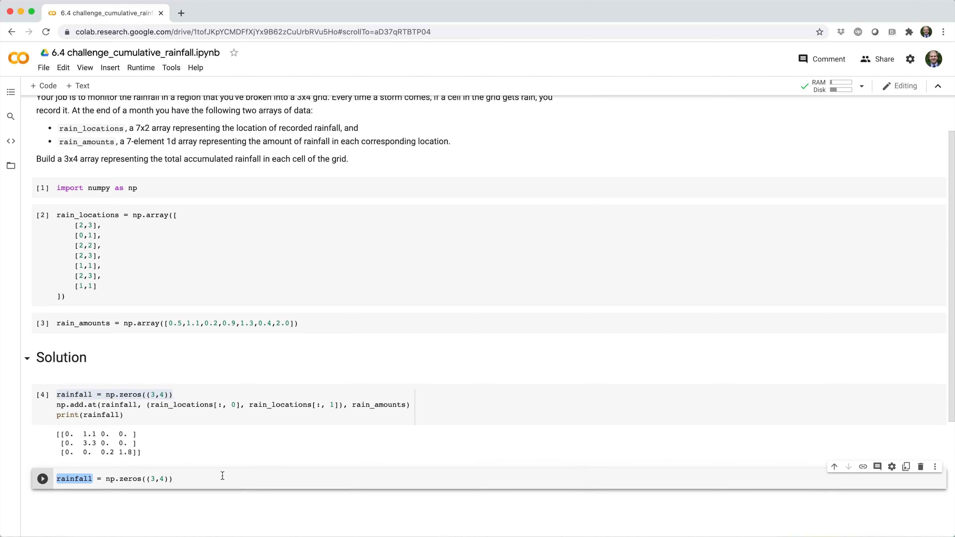
pyautogui.write('print(rainfall)')
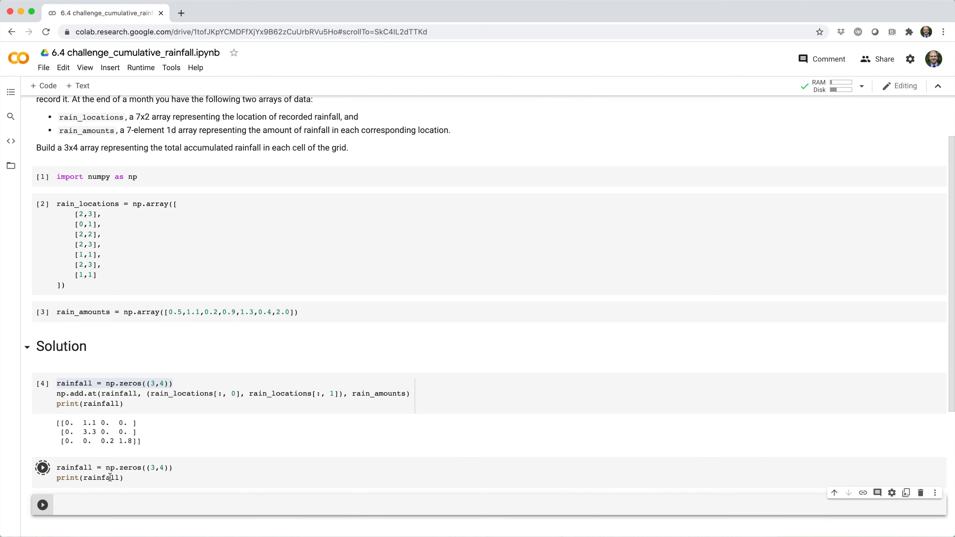
# Write rainfall[rain_locations[:, 0], rain_locations[:, 1]] += rain_amounts in the new cell.
pyautogui.click(42, 468)
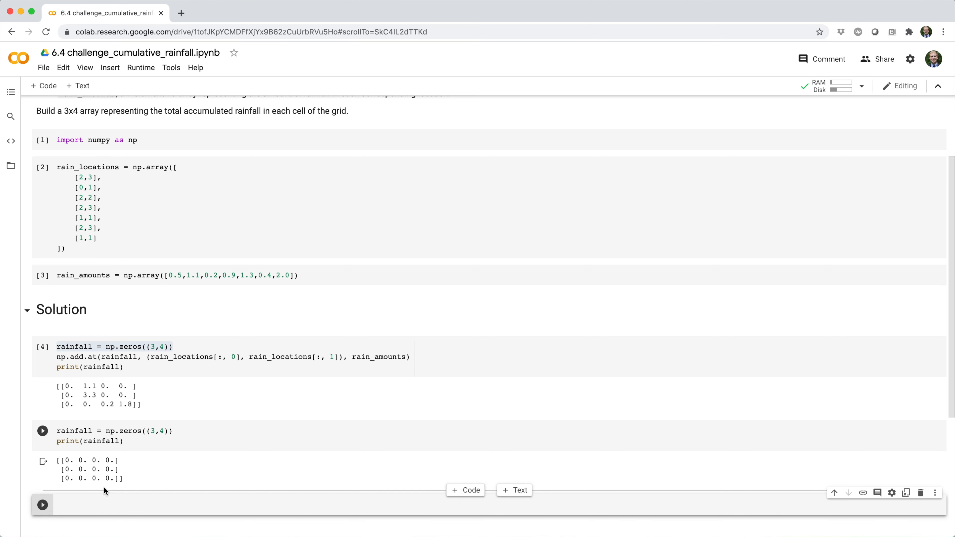
pyautogui.write('r')
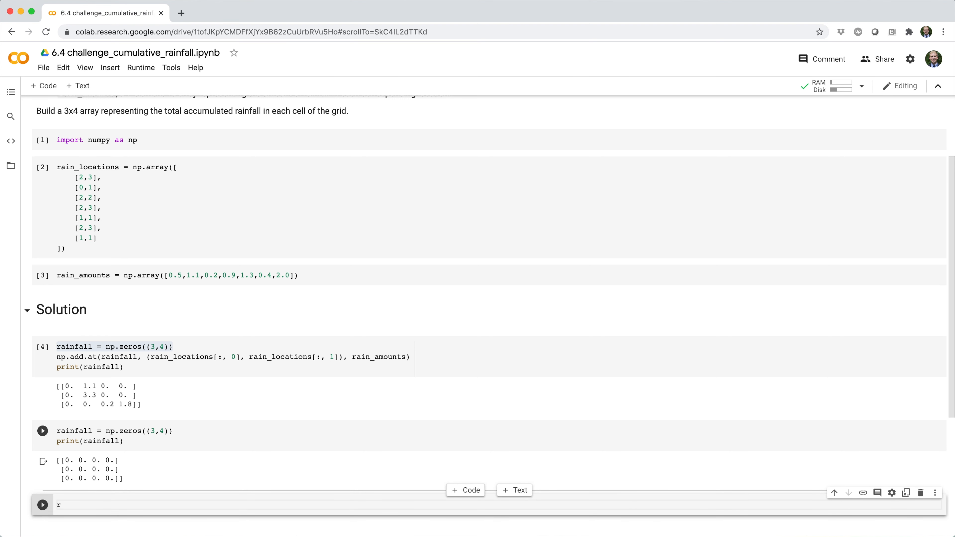
pyautogui.write('ainfall')
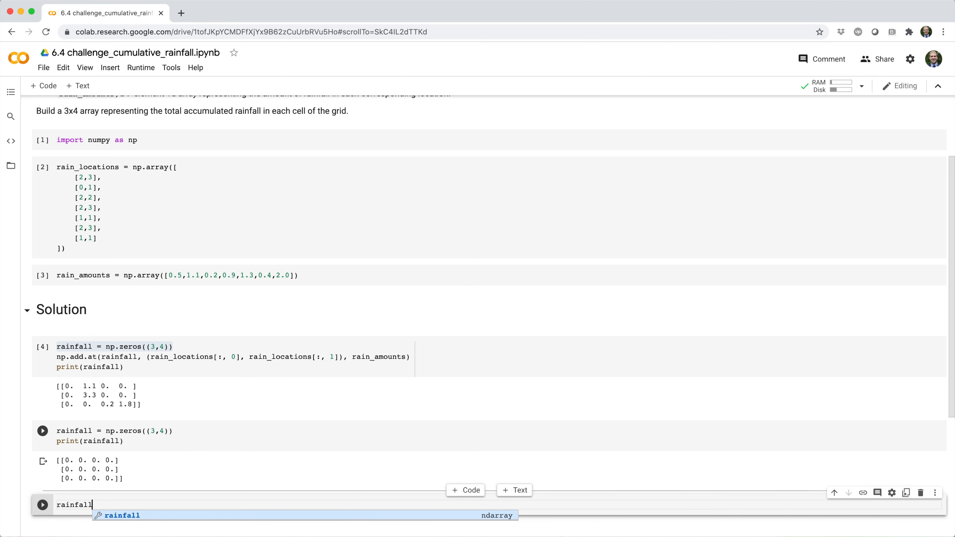
pyautogui.write('[rain_locations[')
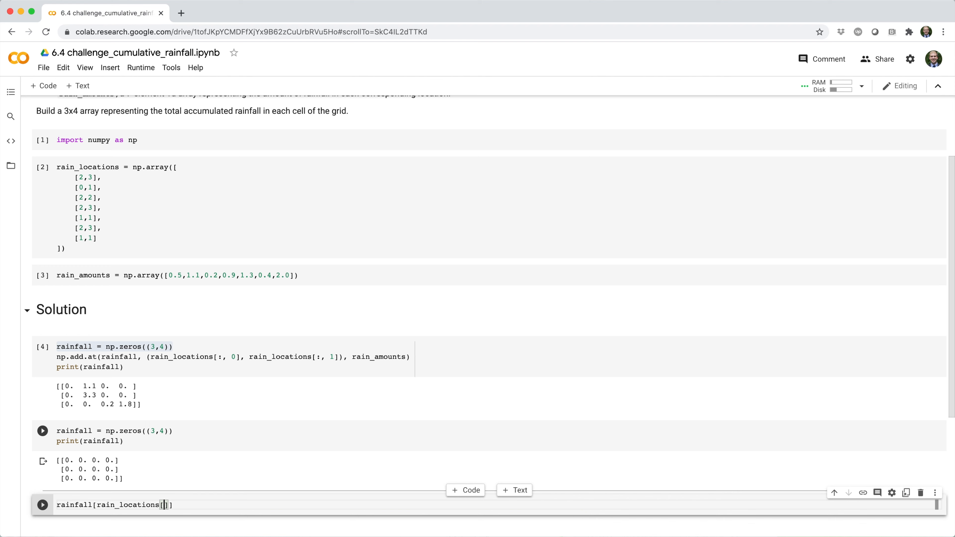
pyautogui.write(':, 0')
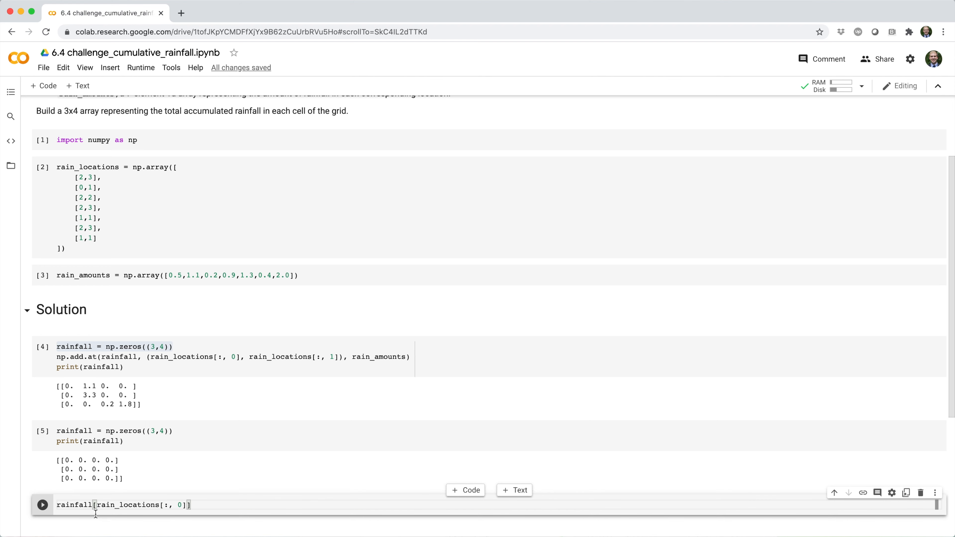
pyautogui.moveTo(96, 505); pyautogui.dragTo(187, 505)
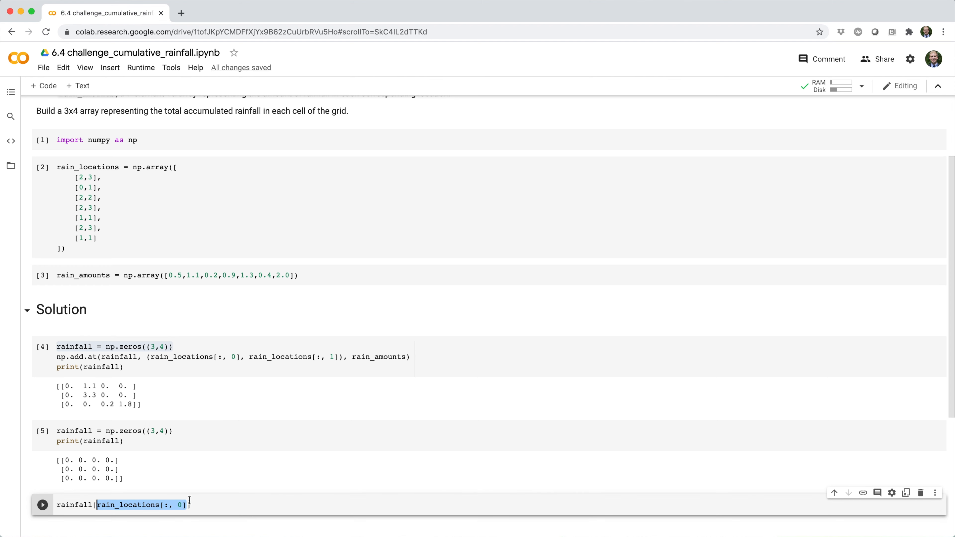
pyautogui.write(', rain_locations[:, 0]] =')
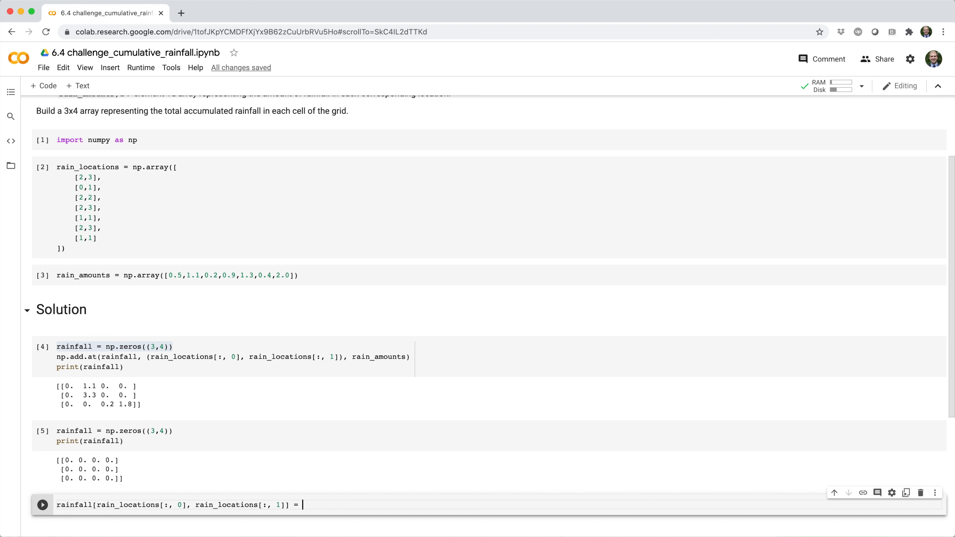
pyautogui.write('+')
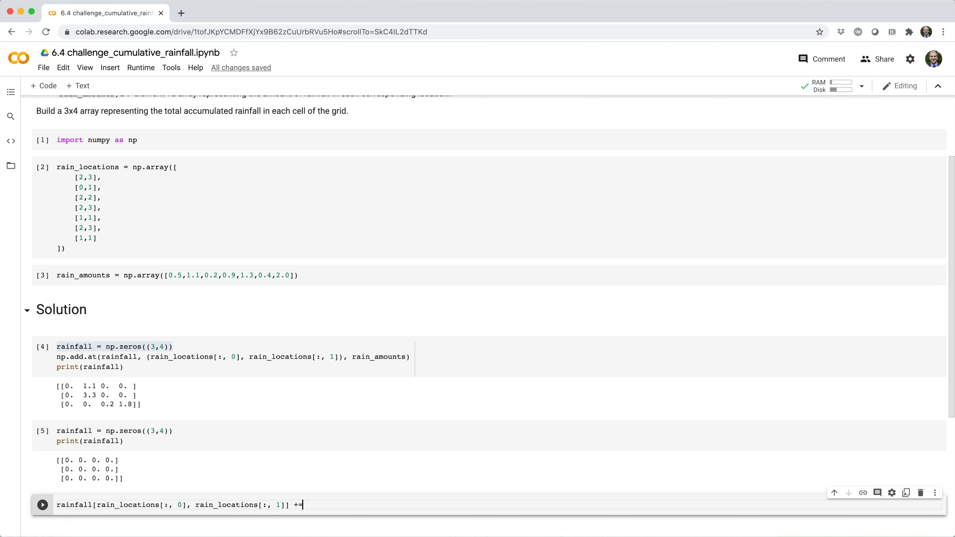
pyautogui.write('rain_am')
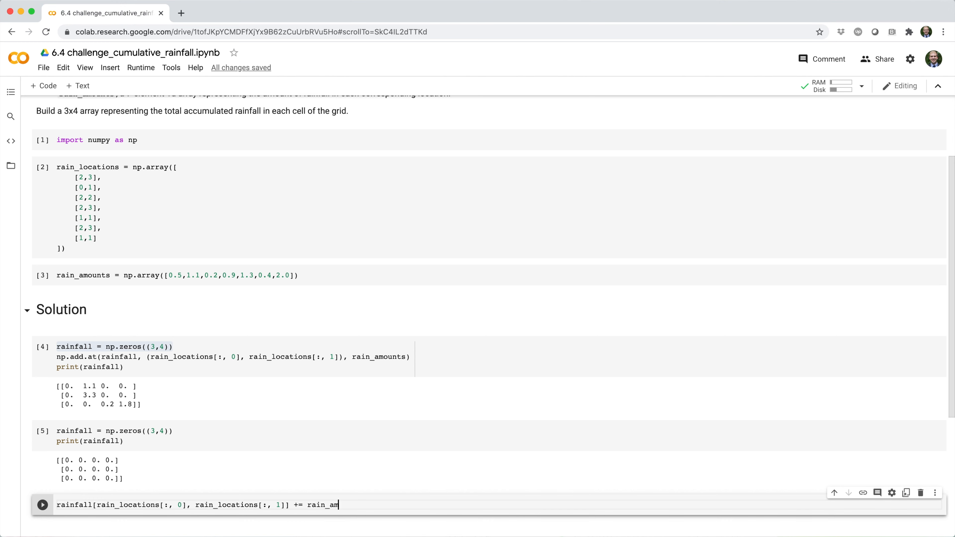
pyautogui.write('ounts')
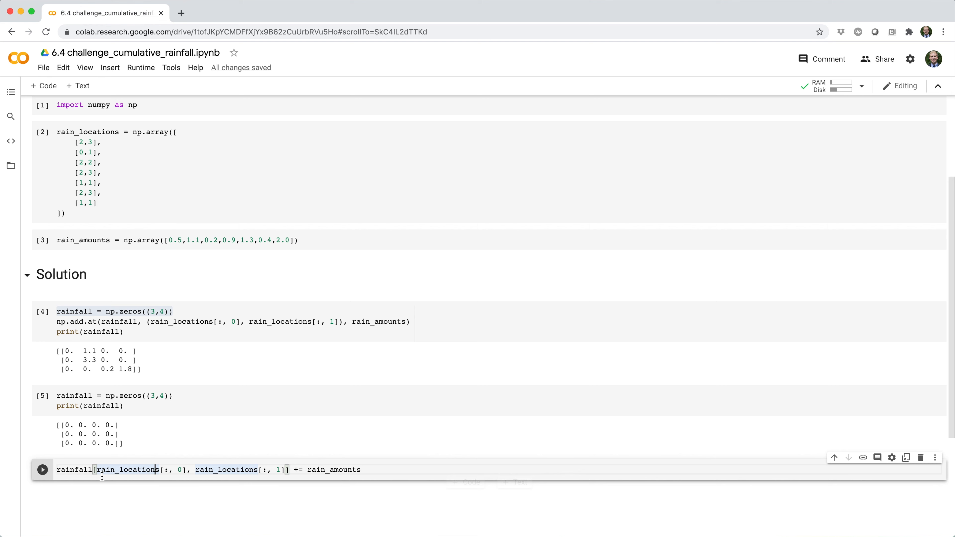
# Highlight rain_locations and rainfall to explain them, then run the += cell.
pyautogui.doubleClick(74, 470)
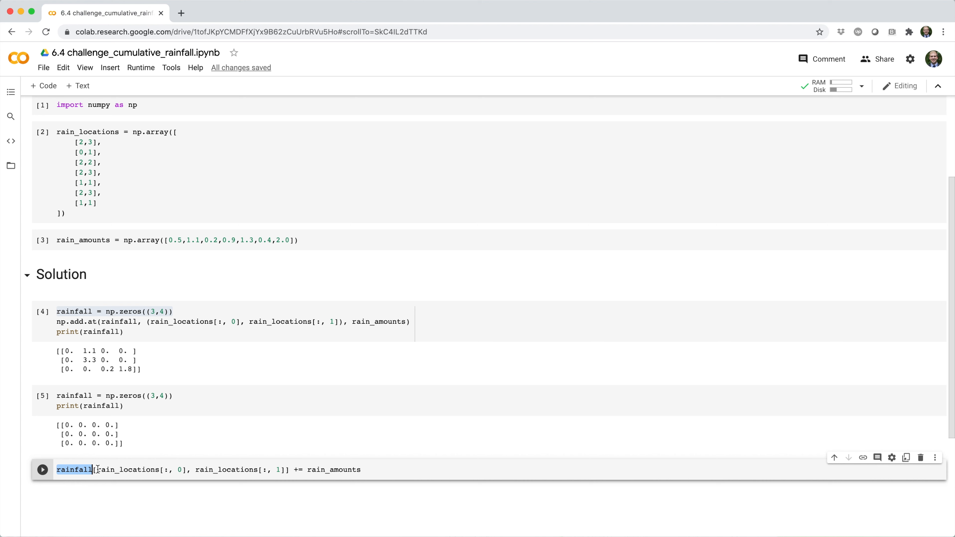
pyautogui.doubleClick(128, 471)
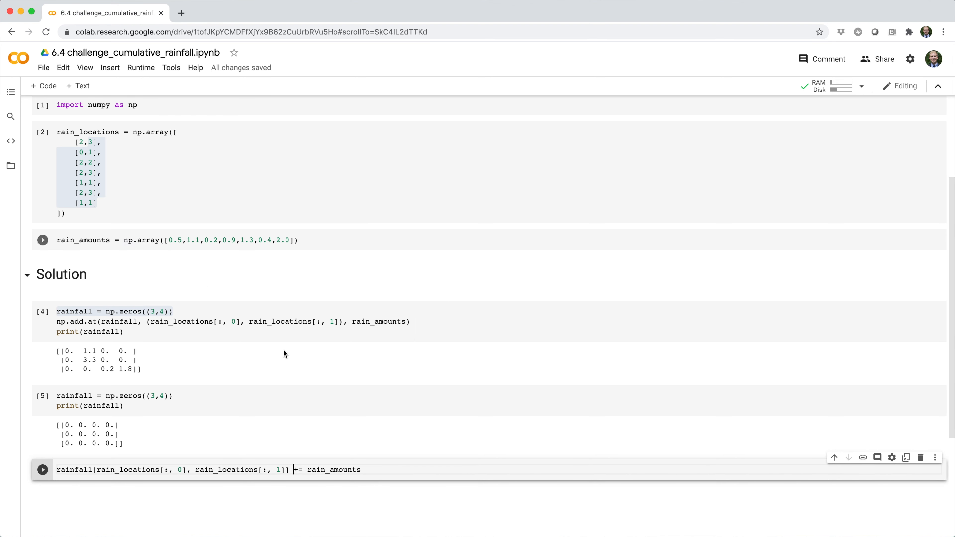
pyautogui.press('Shift+Enter')
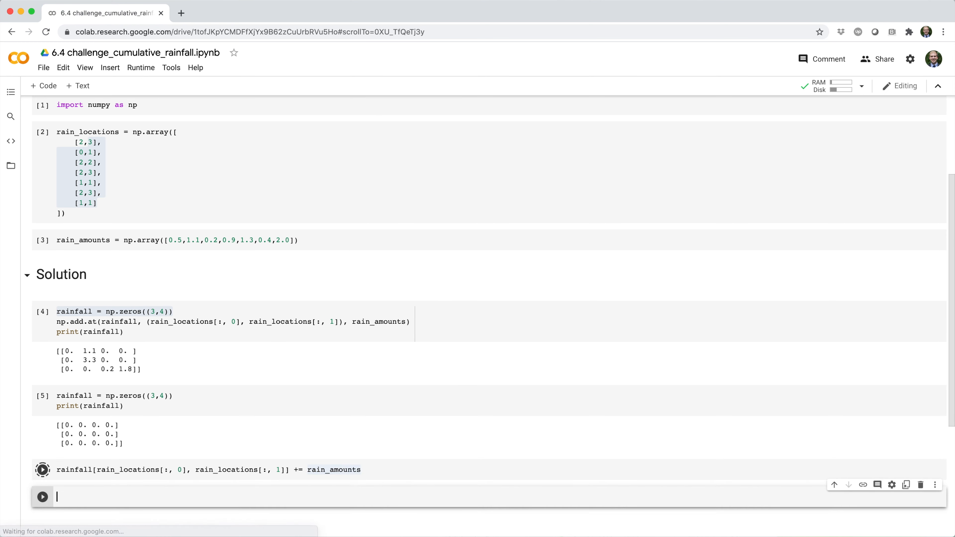
# Print rainfall and compare the repeated location [2,3] with its 0.4 total in the output.
pyautogui.click(42, 470)
pyautogui.write('print(rainfall)')
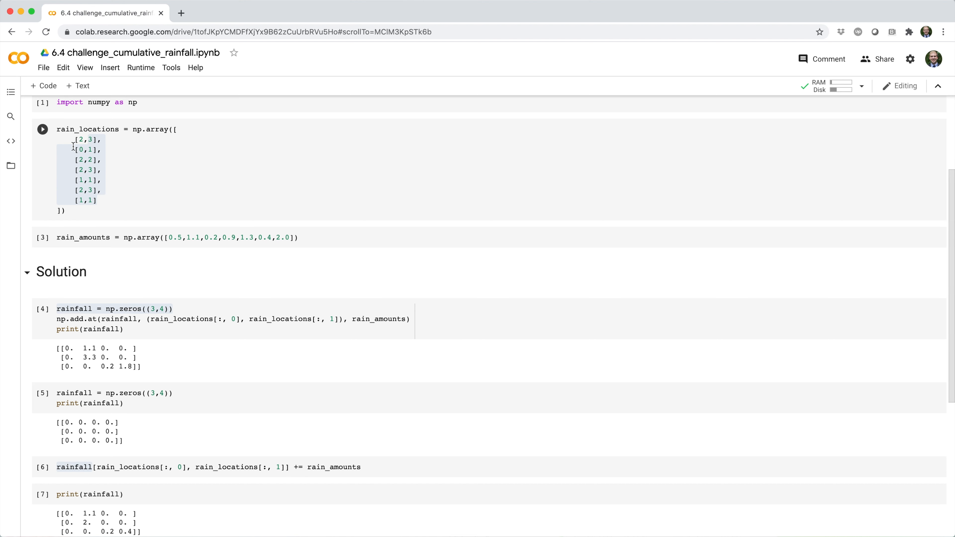
pyautogui.click(77, 140)
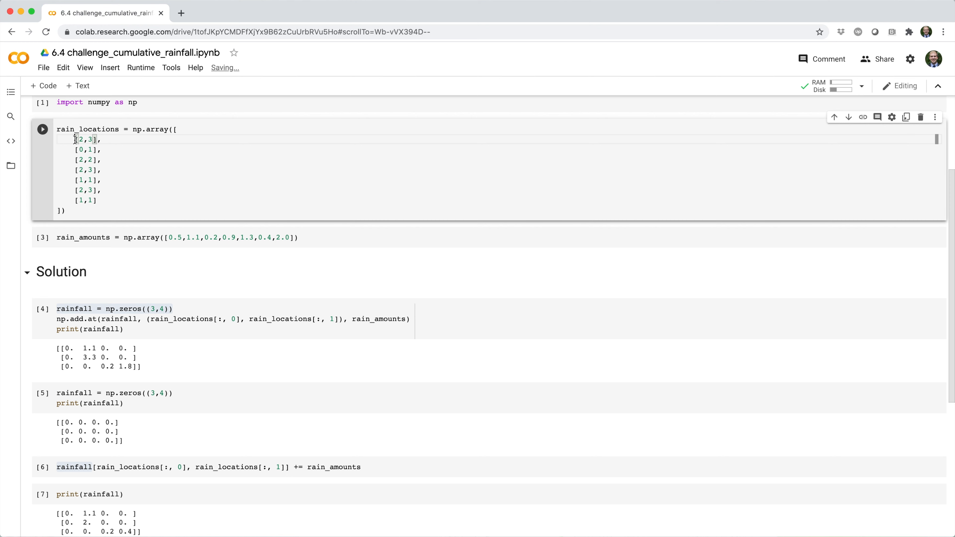
pyautogui.doubleClick(85, 139)
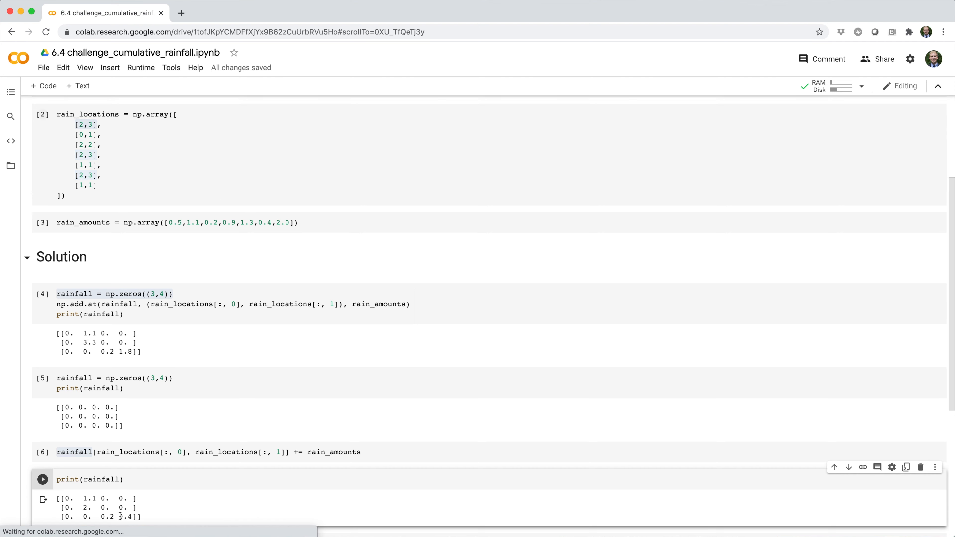
pyautogui.doubleClick(127, 516)
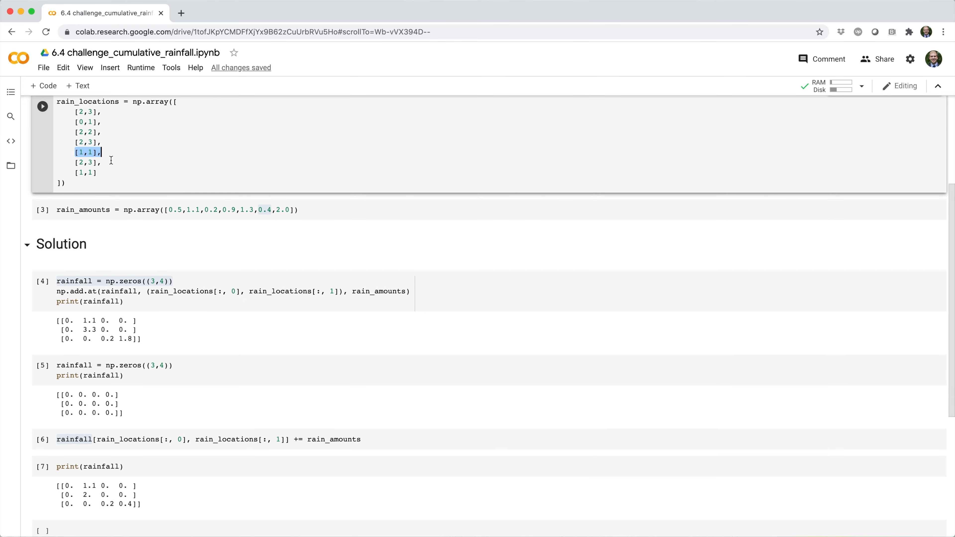
pyautogui.moveTo(160, 191)
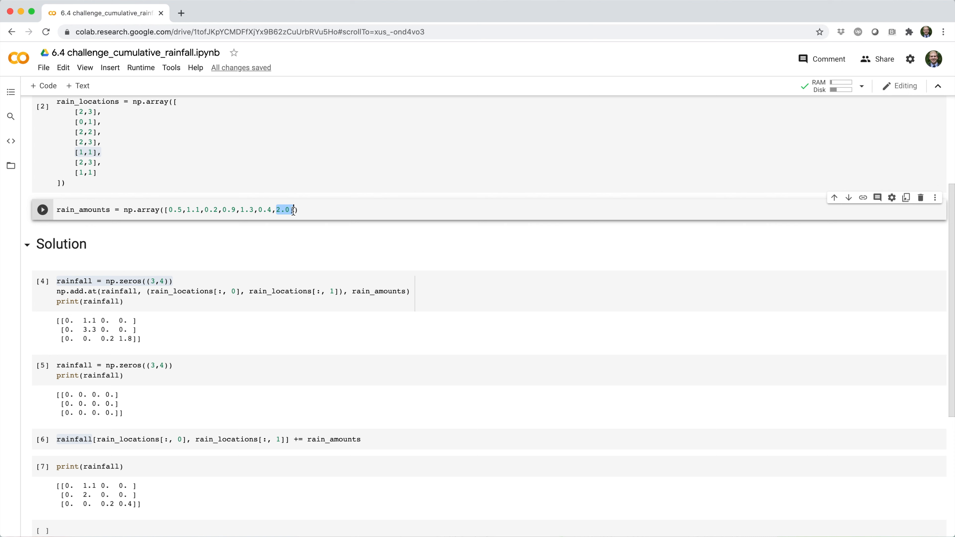
pyautogui.moveTo(303, 205)
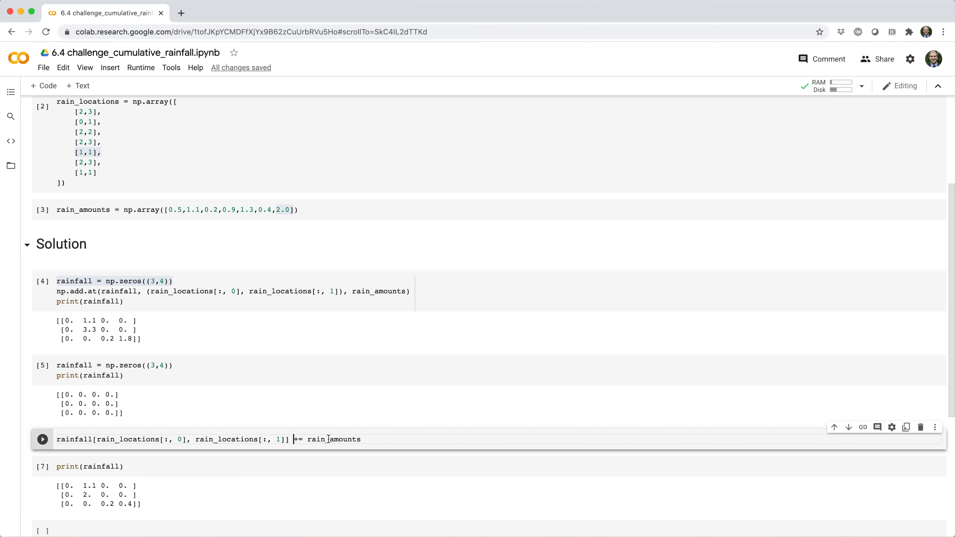
pyautogui.moveTo(350, 440)
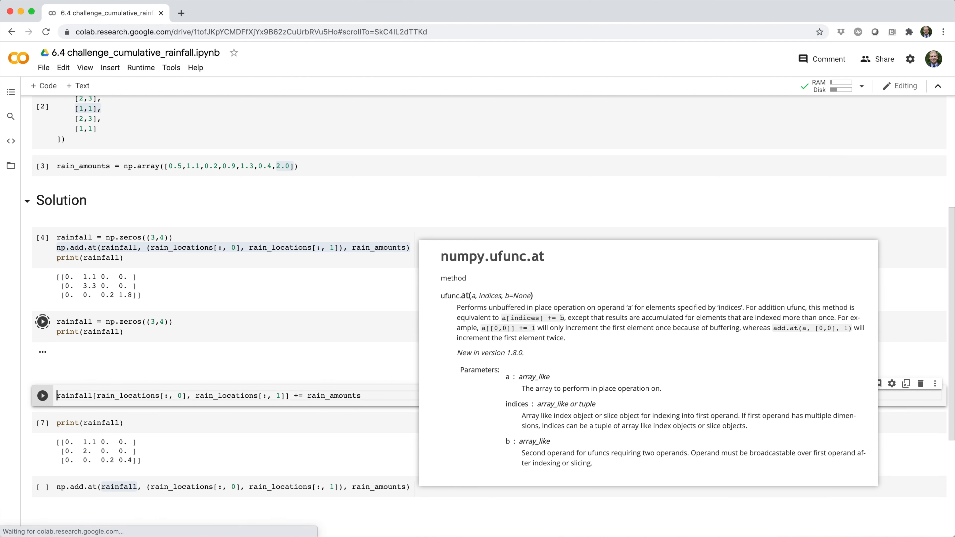
# Highlight the rainfall argument in the np.add.at call.
pyautogui.click(43, 322)
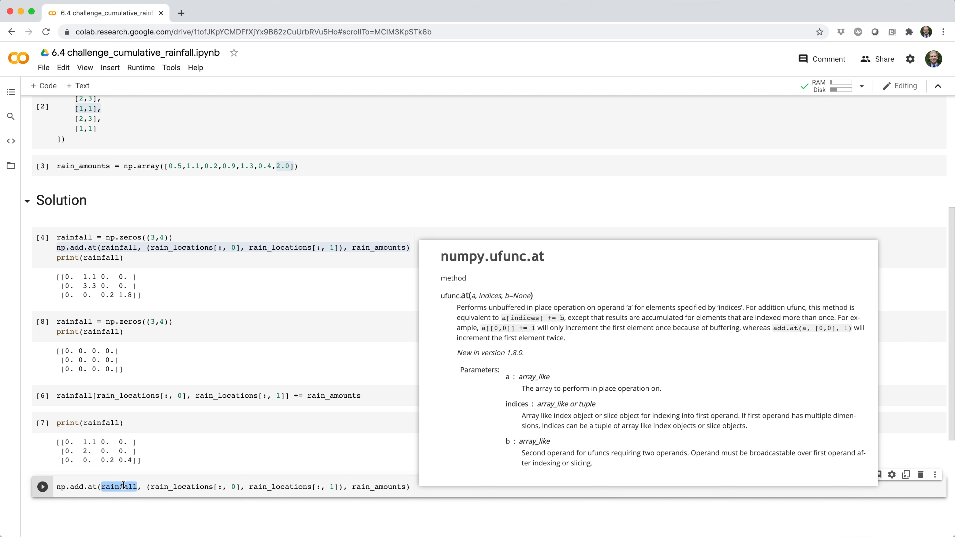
pyautogui.moveTo(147, 487)
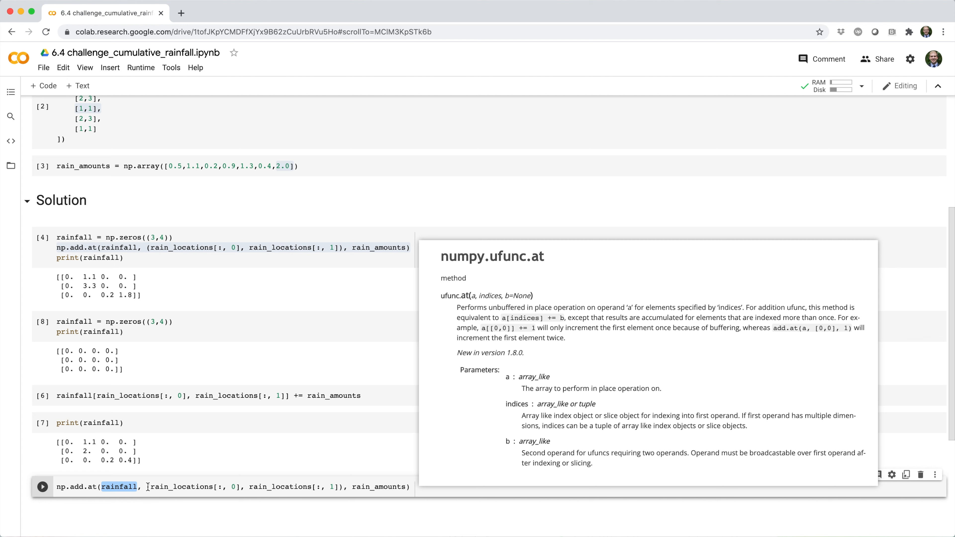
# Highlight the index tuple in np.add.at, then focus the new cell to print rainfall.
pyautogui.moveTo(146, 486); pyautogui.dragTo(341, 486)
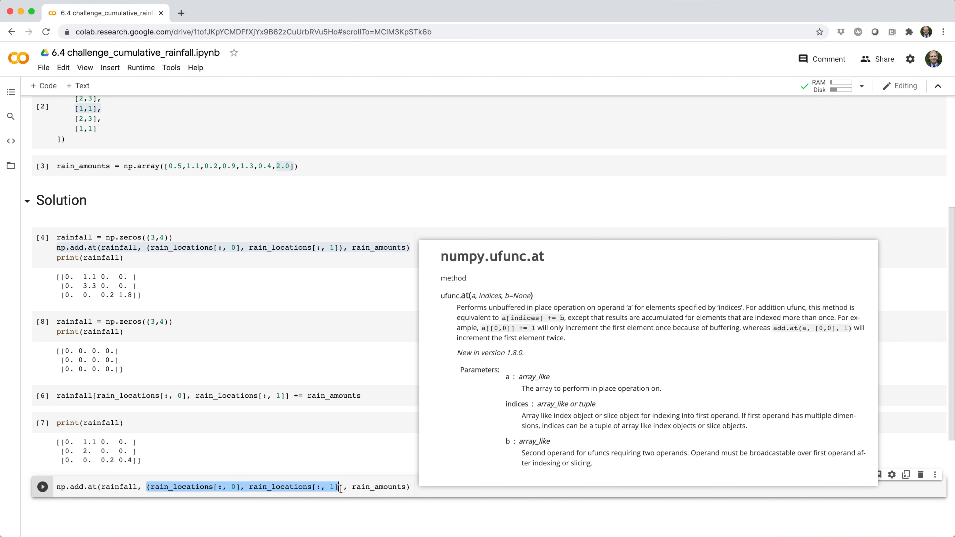
pyautogui.doubleClick(179, 488)
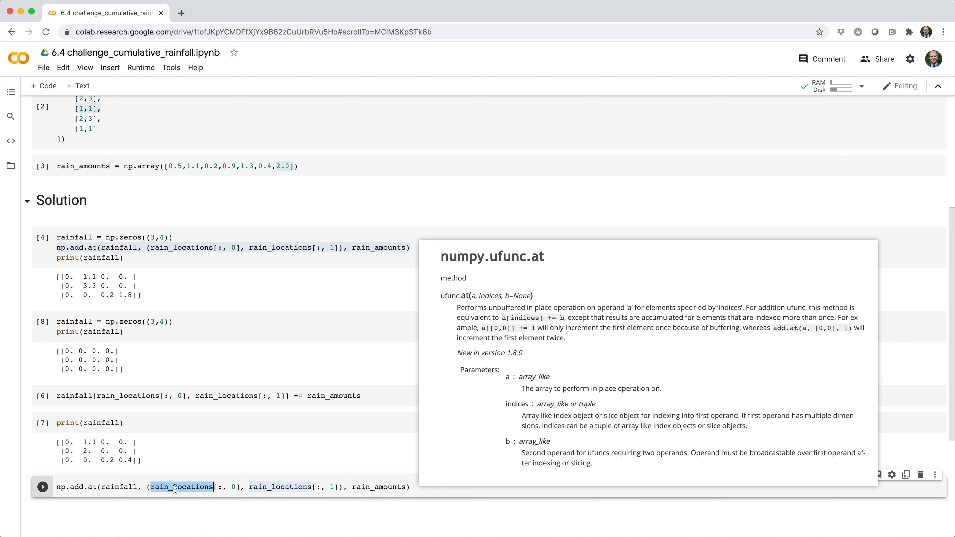
pyautogui.moveTo(269, 491)
pyautogui.write('print(rainfall)')
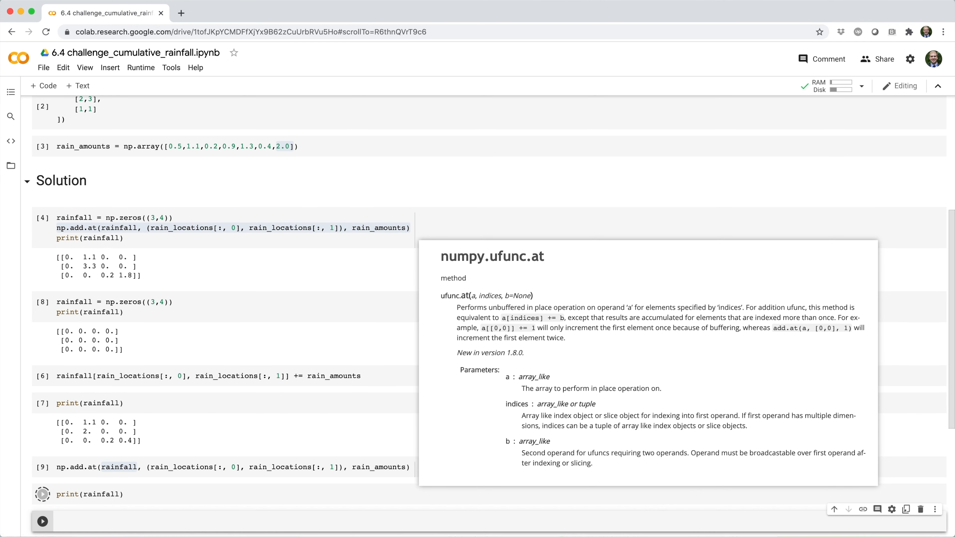
pyautogui.click(43, 495)
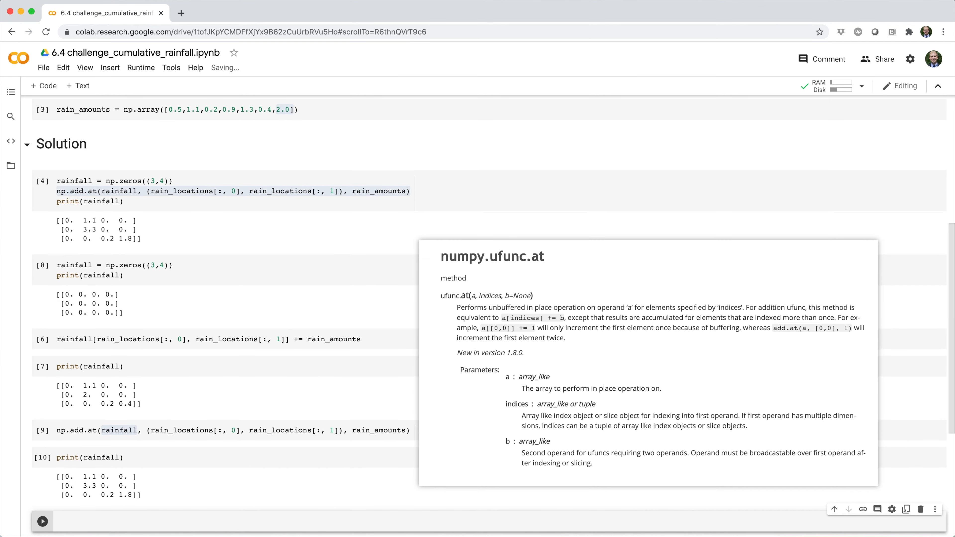